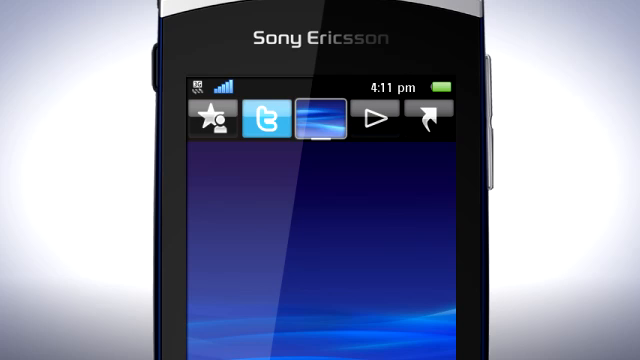
# - Open the main menu grid of apps from the Vivaz home screen
pyautogui.click(278, 116)
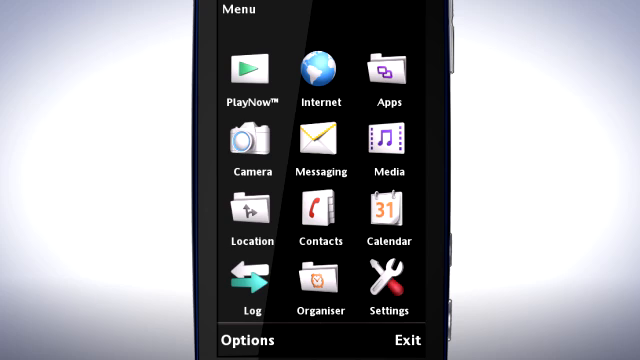
# - Open Messaging and start a new blank text message
pyautogui.click(320, 145)
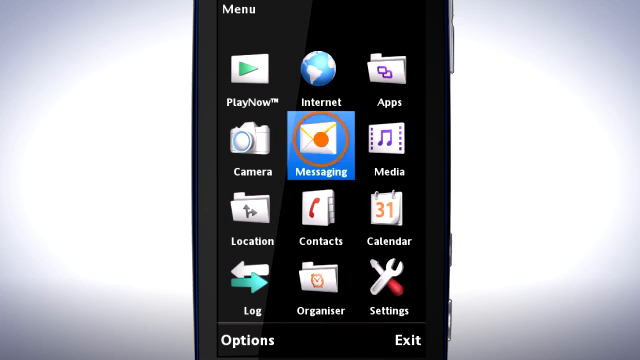
pyautogui.click(320, 144)
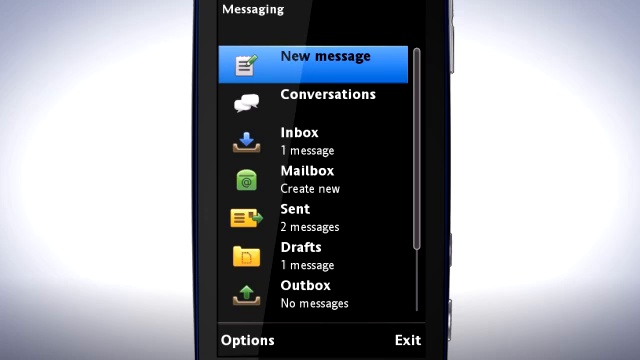
pyautogui.click(314, 56)
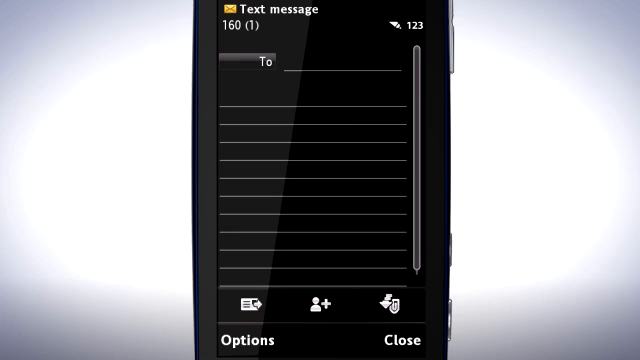
# - Close the new message editor and scroll the Messaging options list
pyautogui.click(406, 339)
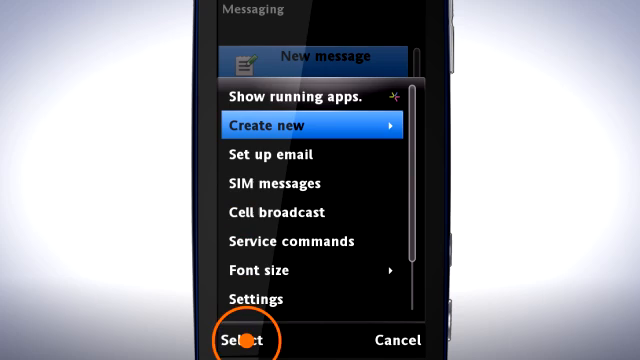
pyautogui.scroll(-3)
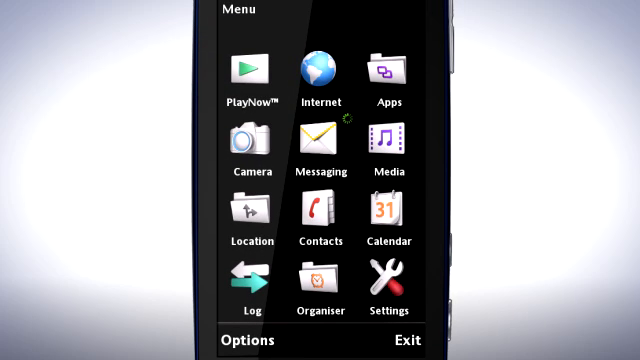
# - Bring up the Running applications list showing Messaging still running
pyautogui.click(319, 71)
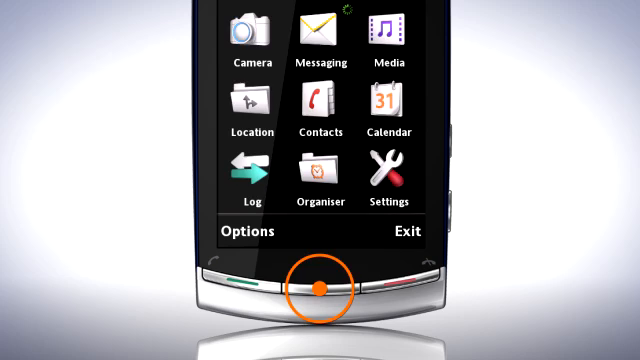
pyautogui.click(320, 289)
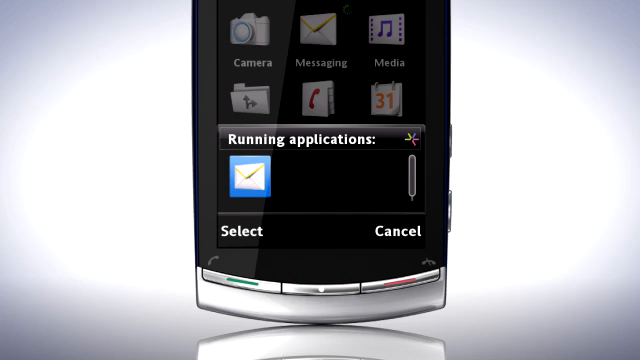
# - Exit Messaging from the Running applications pop-up menu
pyautogui.click(243, 184)
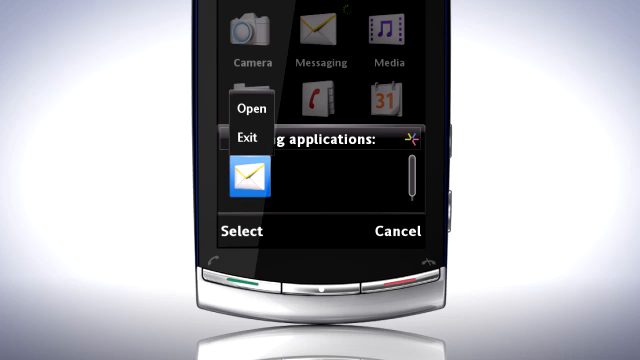
pyautogui.click(240, 137)
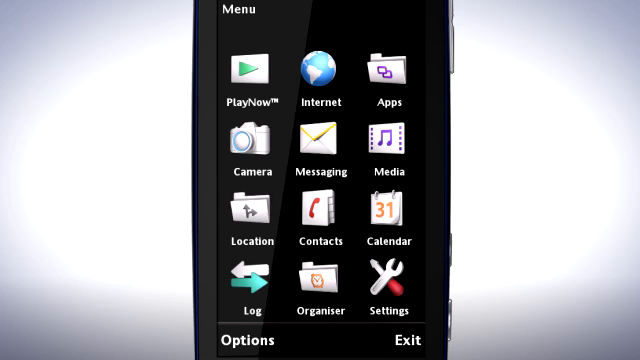
pyautogui.click(389, 72)
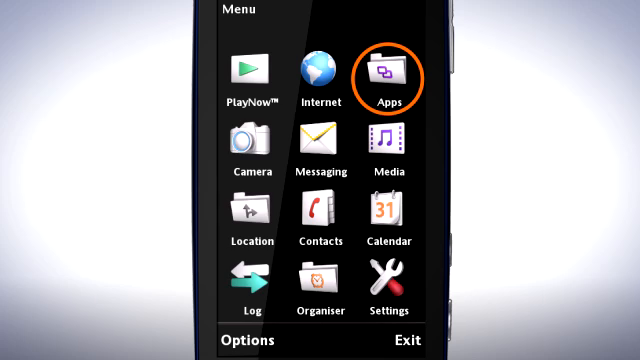
pyautogui.click(389, 73)
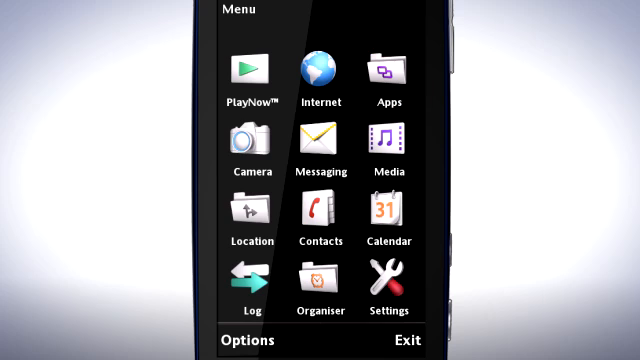